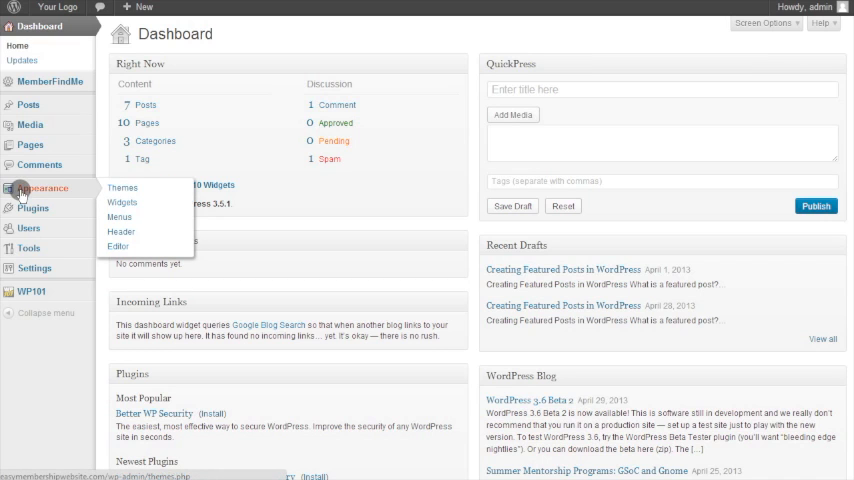
Navigate from the dashboard to Appearance > Widgets
{"action": "left_click", "coordinate": [122, 202]}
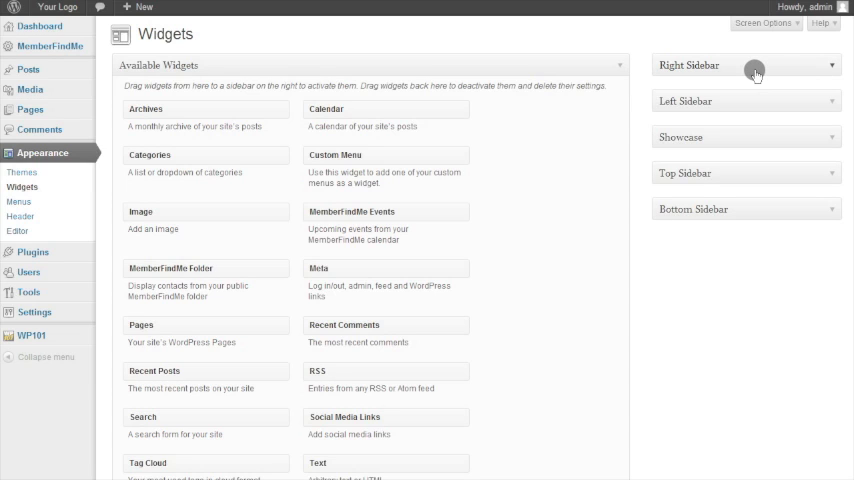
{"action": "mouse_move", "coordinate": [740, 100]}
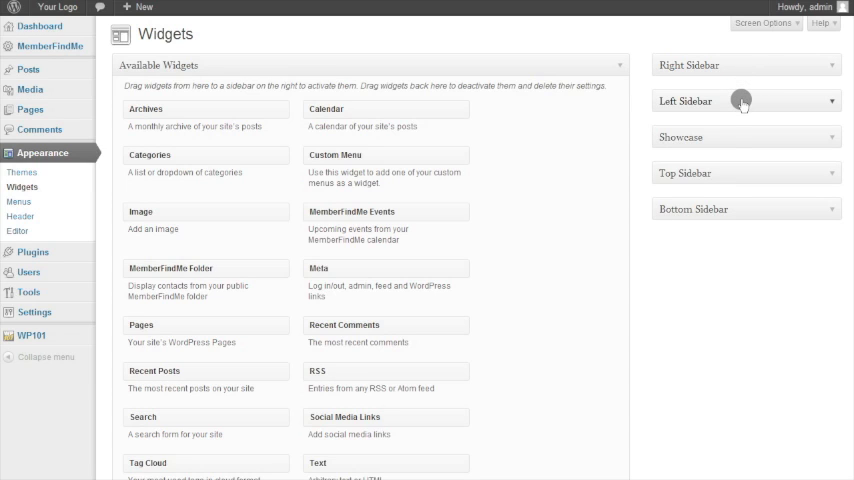
{"action": "mouse_move", "coordinate": [722, 208]}
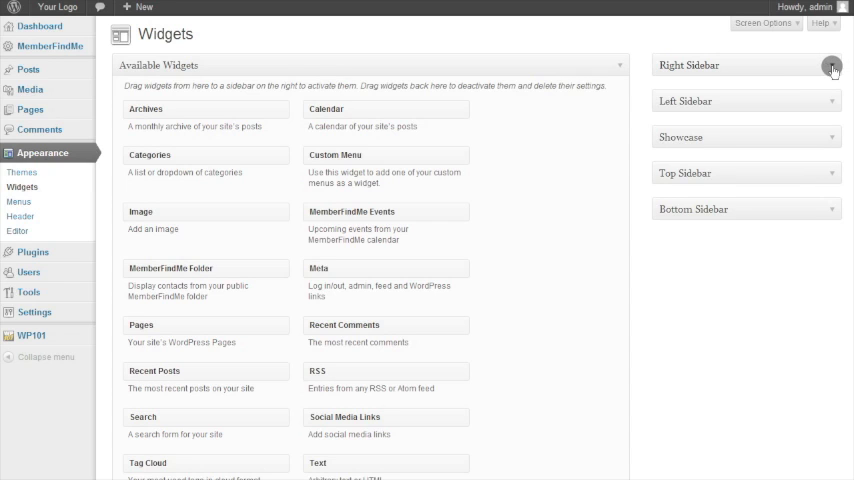
Add a Search widget to the Right Sidebar and save it
{"action": "left_click", "coordinate": [832, 64]}
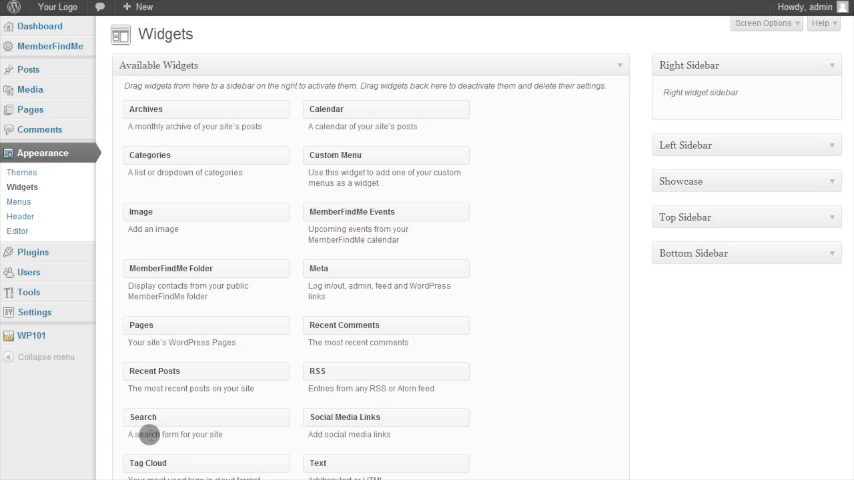
{"action": "left_click_drag", "start_coordinate": [148, 434], "coordinate": [708, 68]}
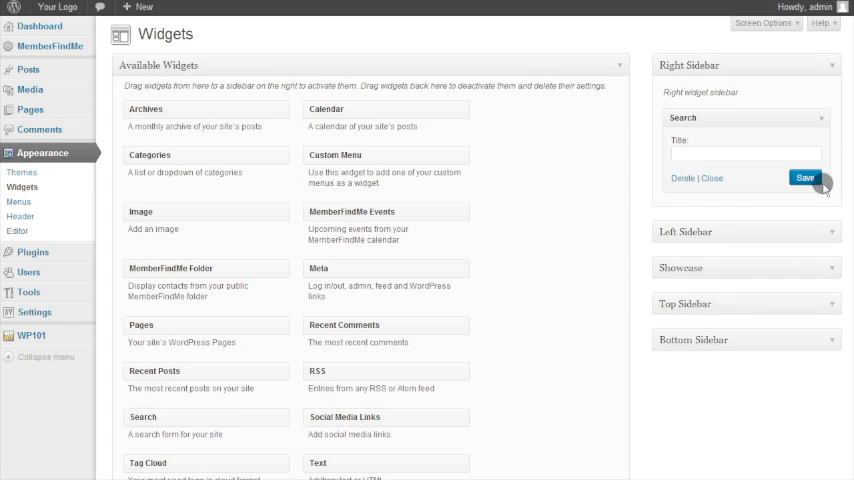
{"action": "left_click", "coordinate": [804, 176]}
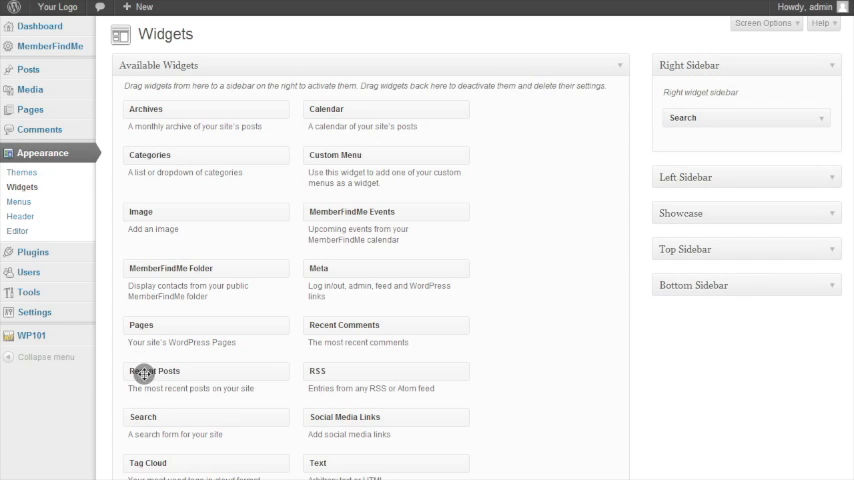
Add a Recent Posts widget titled 'Recent Blogs' with post dates shown, and save it
{"action": "left_click_drag", "start_coordinate": [144, 372], "coordinate": [716, 132]}
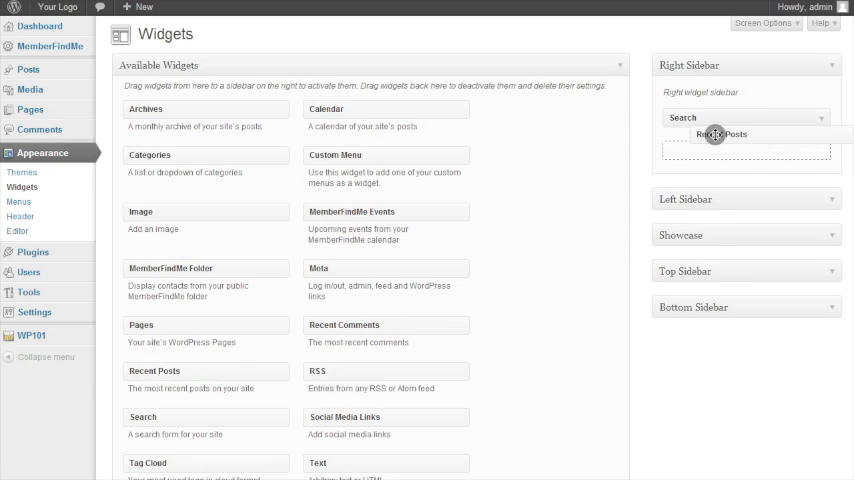
{"action": "left_click", "coordinate": [714, 132]}
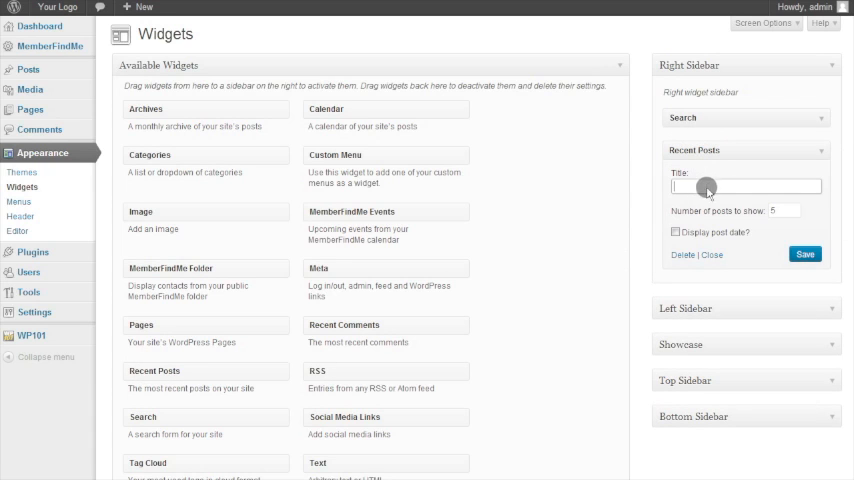
{"action": "type", "text": "Recent P"}
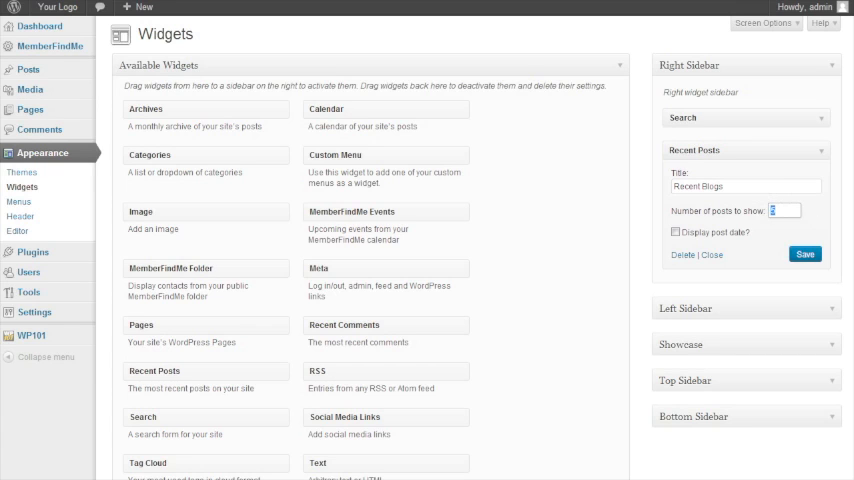
{"action": "left_click", "coordinate": [804, 252]}
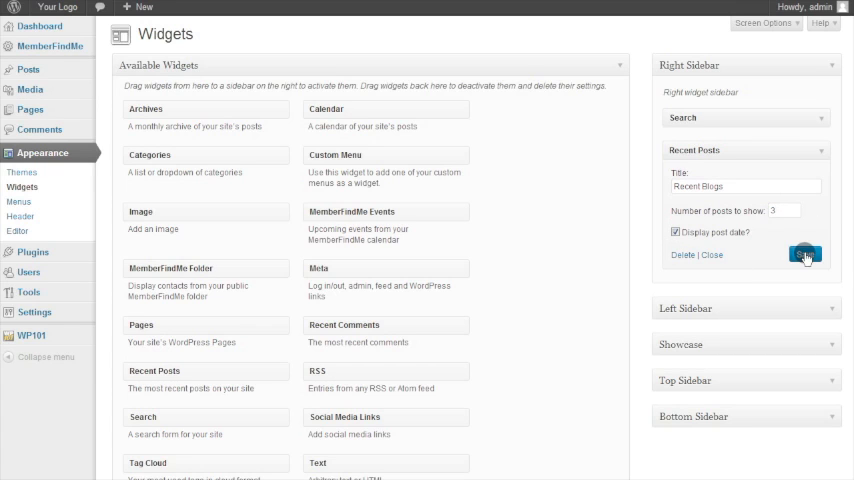
{"action": "left_click", "coordinate": [804, 252]}
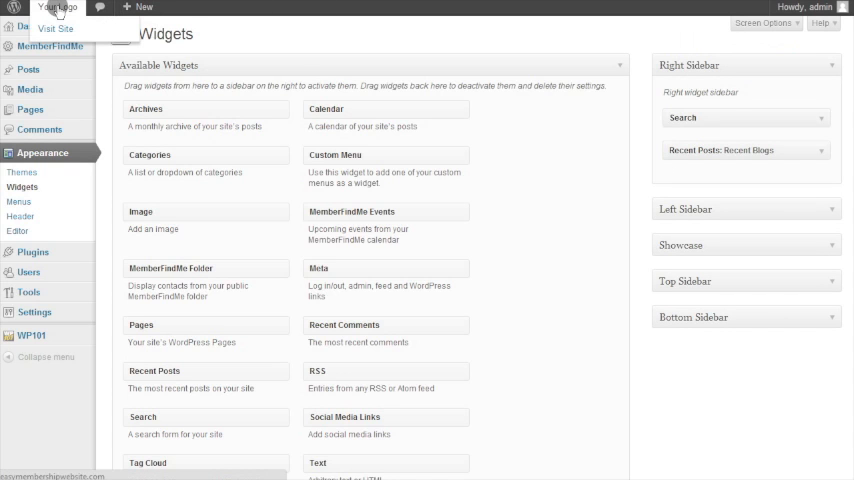
Visit the live site and view the About Us page with its new sidebar
{"action": "left_click", "coordinate": [54, 28]}
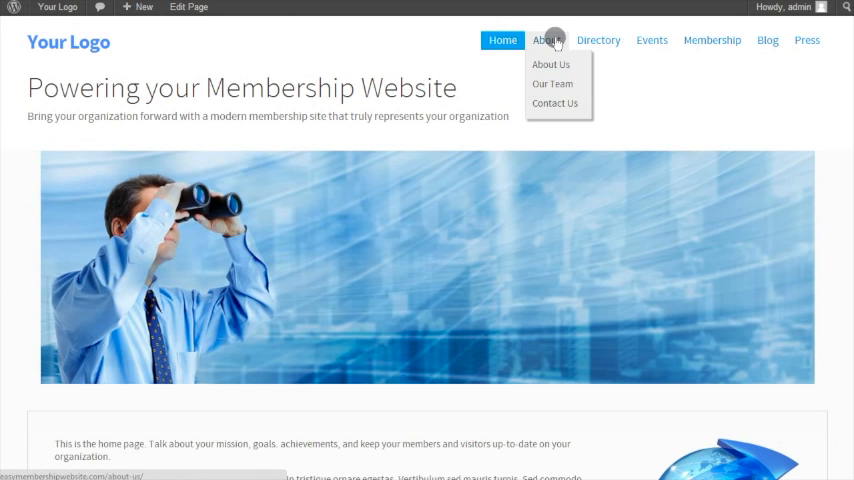
{"action": "left_click", "coordinate": [550, 64]}
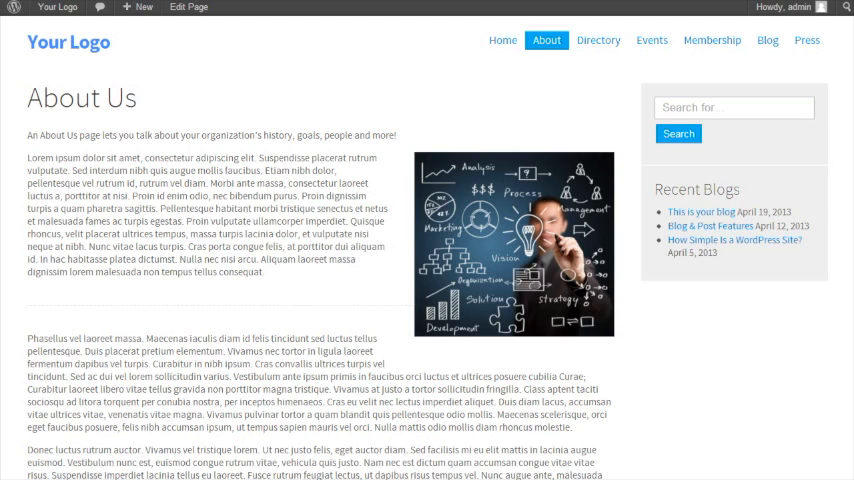
Review the About Us page's sidebar Page Options in the editor, then return to Widgets
{"action": "left_click", "coordinate": [188, 8]}
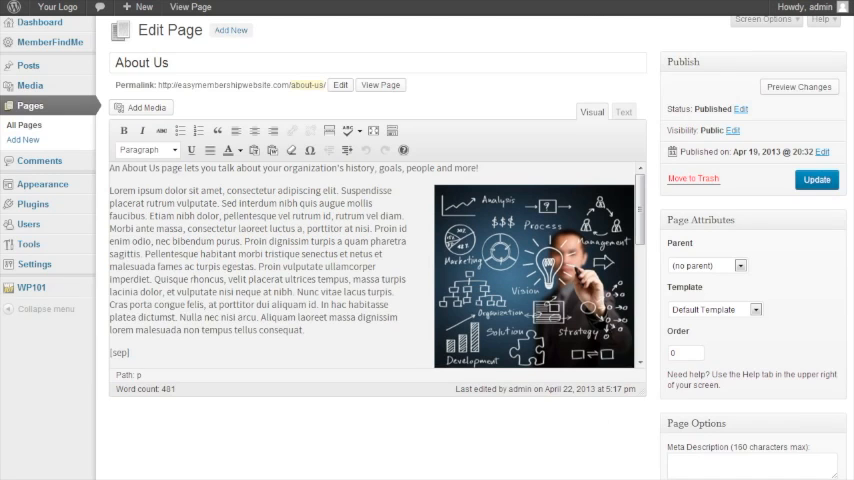
{"action": "scroll", "scroll_direction": "down", "scroll_amount": 3}
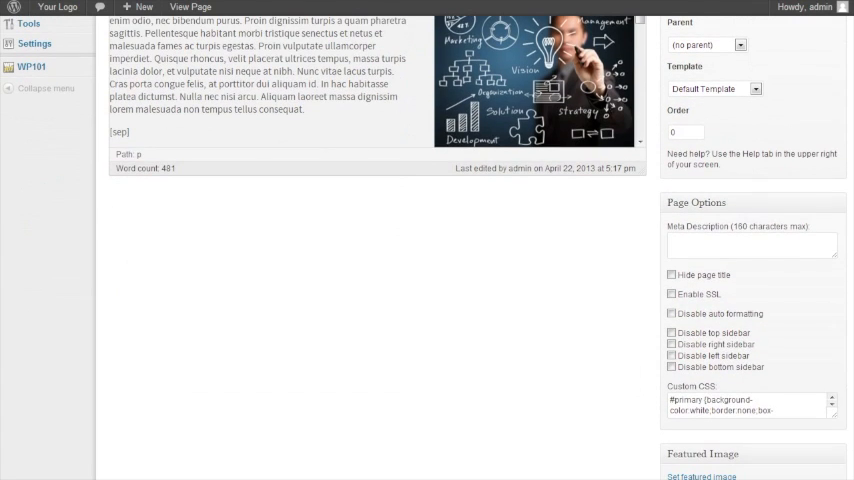
{"action": "left_click", "coordinate": [672, 344]}
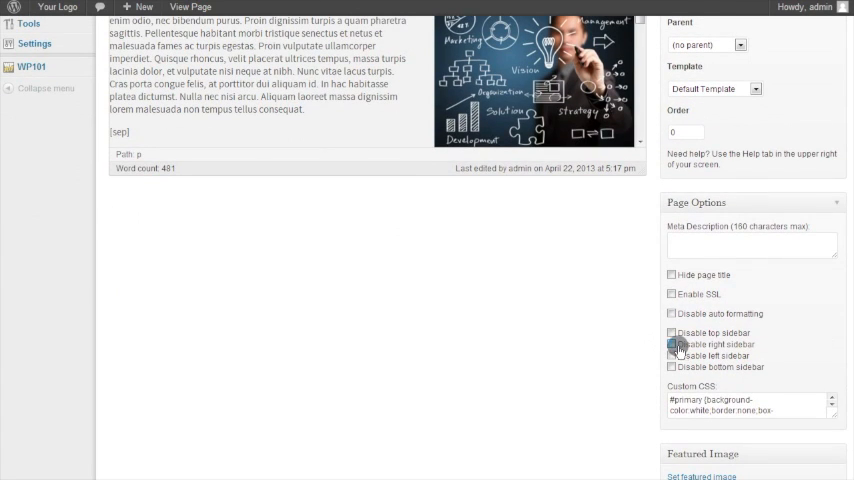
{"action": "left_click", "coordinate": [670, 344]}
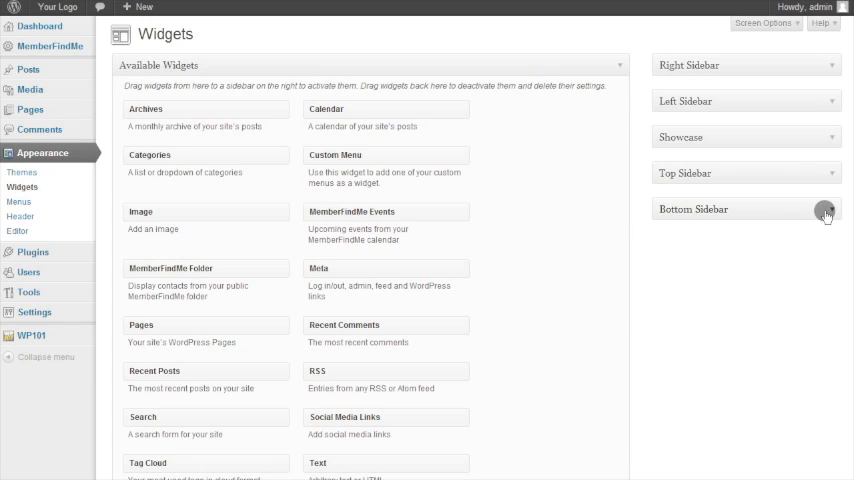
Add a Custom Menu widget showing Bottom Menu to the Bottom Sidebar and save it
{"action": "left_click", "coordinate": [824, 208]}
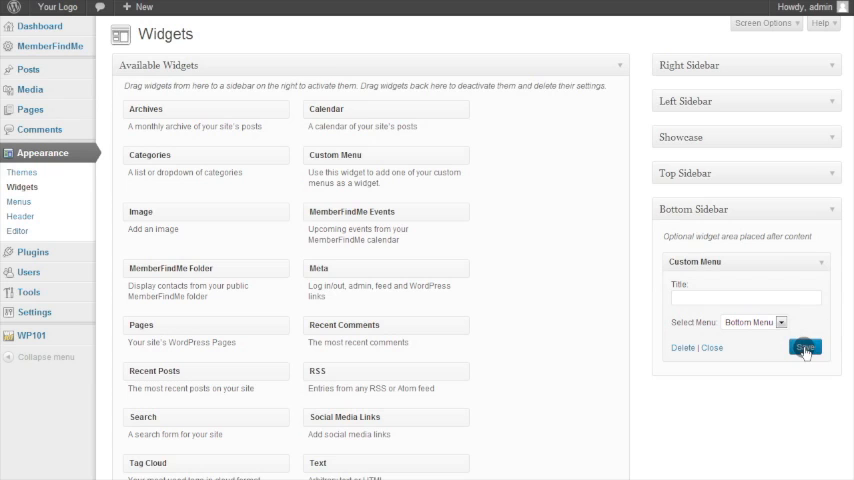
{"action": "left_click", "coordinate": [804, 348]}
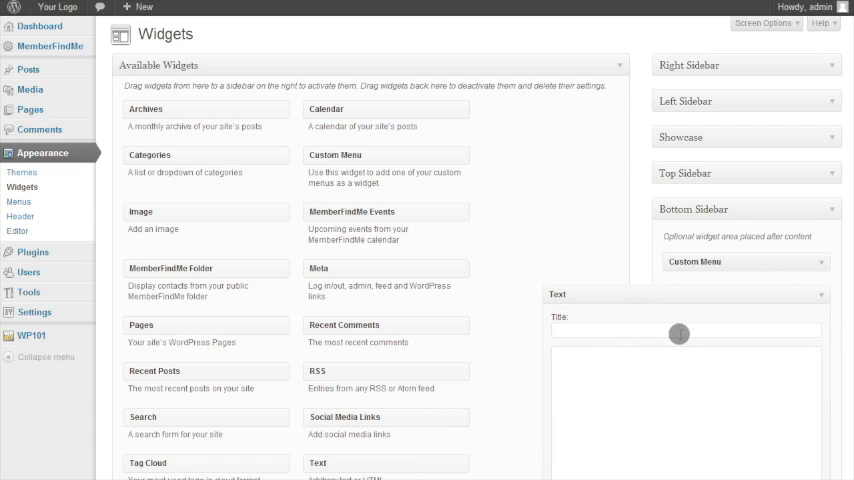
Add a Text widget with the organization's address and phone, then view the live footer
{"action": "type", "text": "Your Organization, 123 Something St, Somewhere AB 12345, Tel 123-456-7890"}
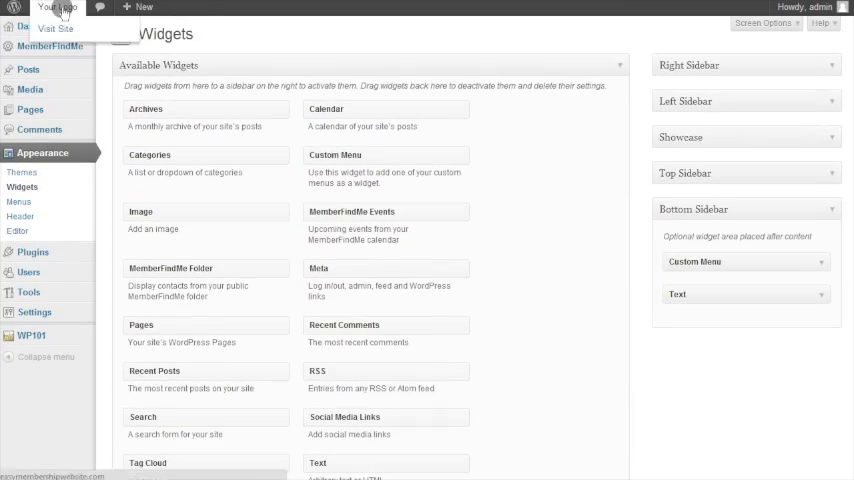
{"action": "left_click", "coordinate": [56, 28]}
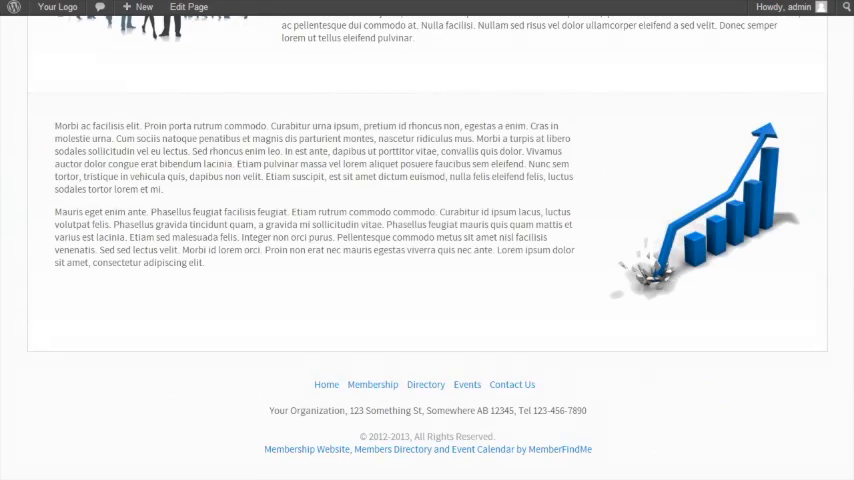